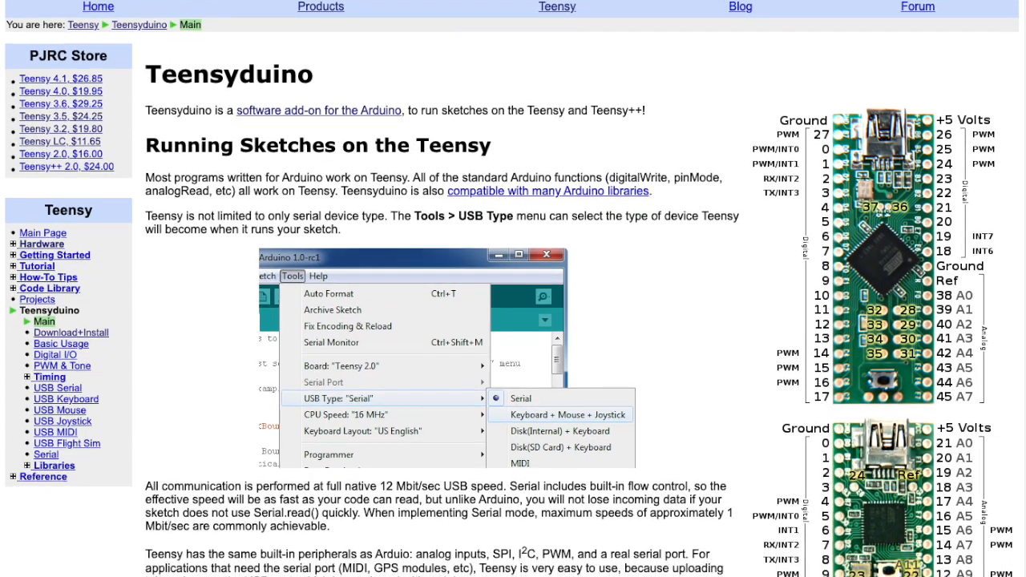
- Set the port to HID=16c0:0485.ffc9.4 MIDI (Teensy LC) under Teensy Ports
scroll(down, 3)
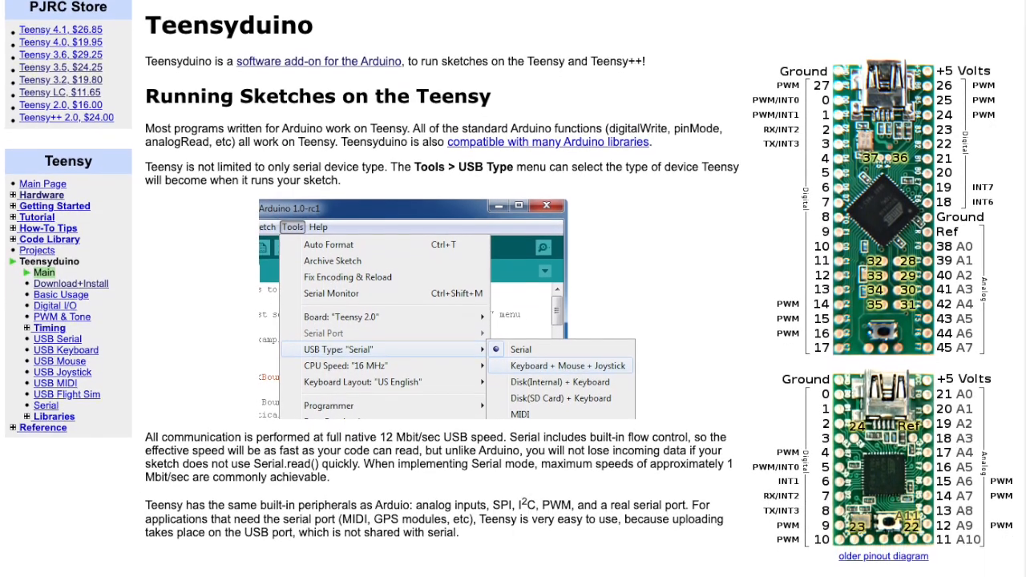
scroll(down, 3)
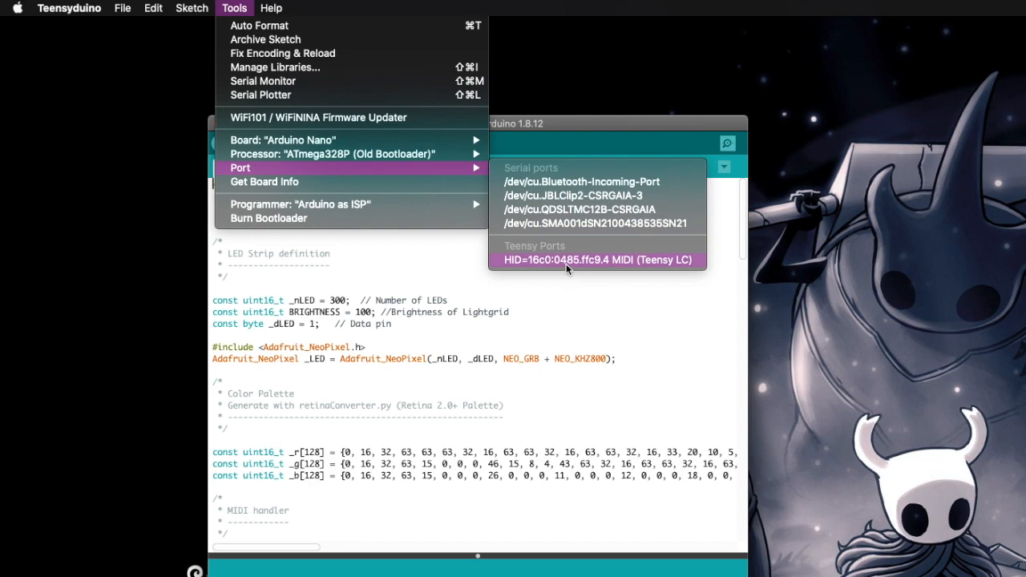
click(596, 259)
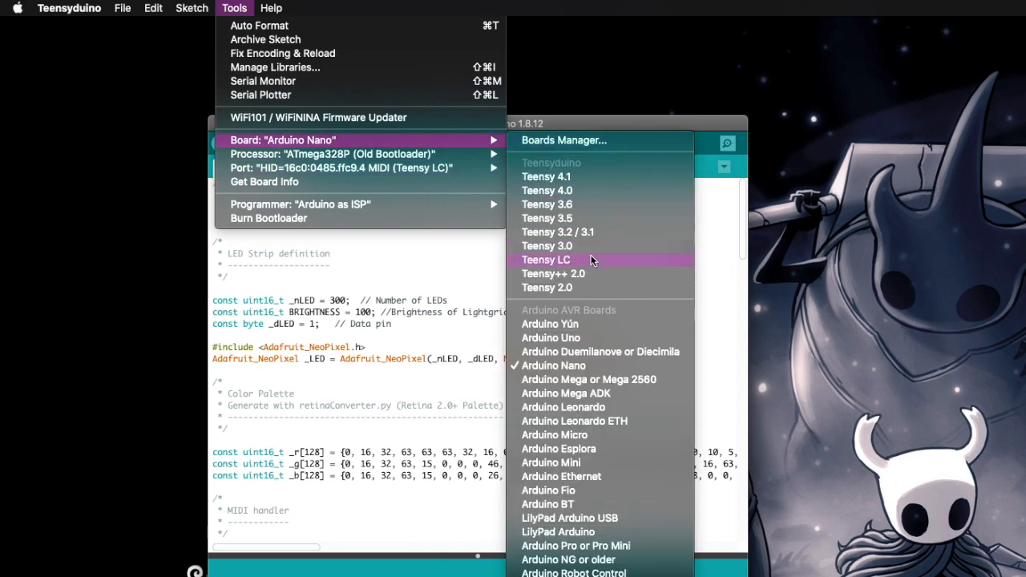
- Select Teensy LC as the board and reopen Tools to confirm it's checked
click(545, 259)
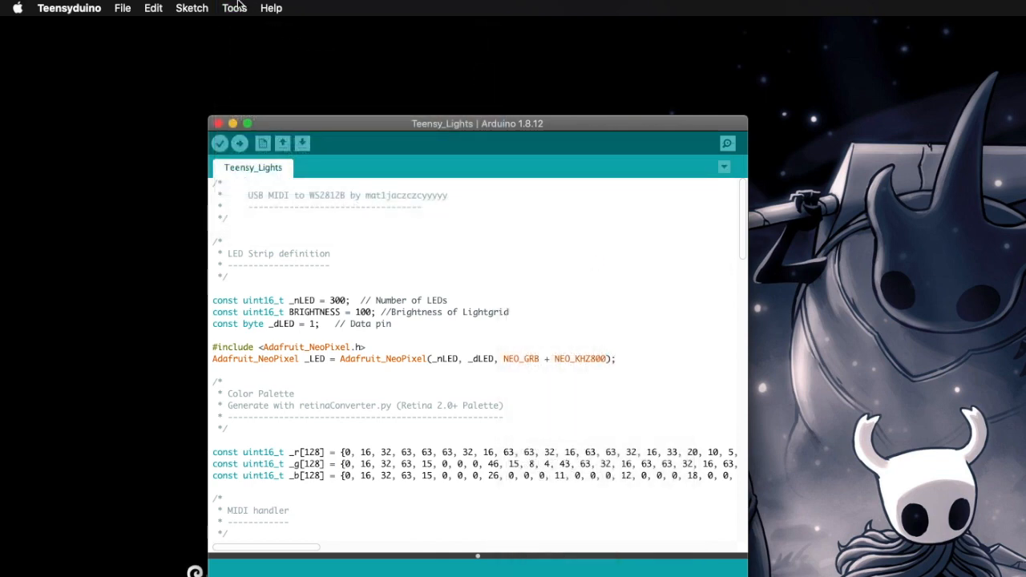
mouse_move(236, 17)
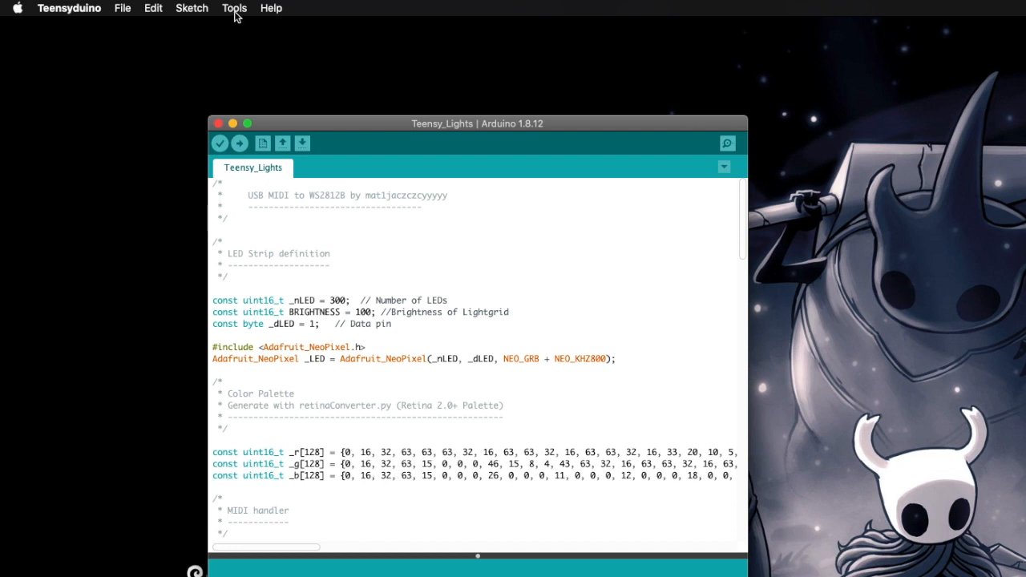
click(234, 8)
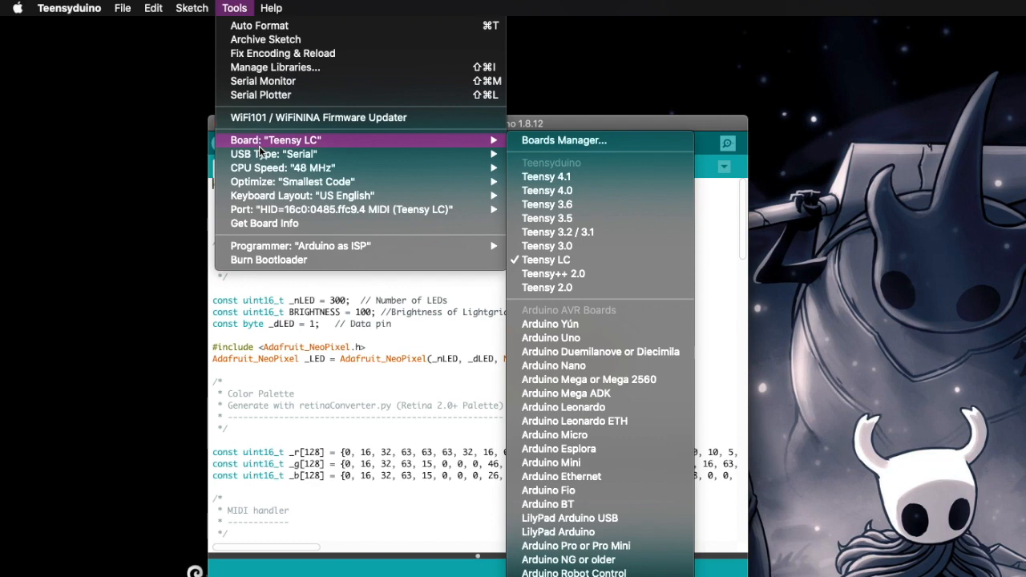